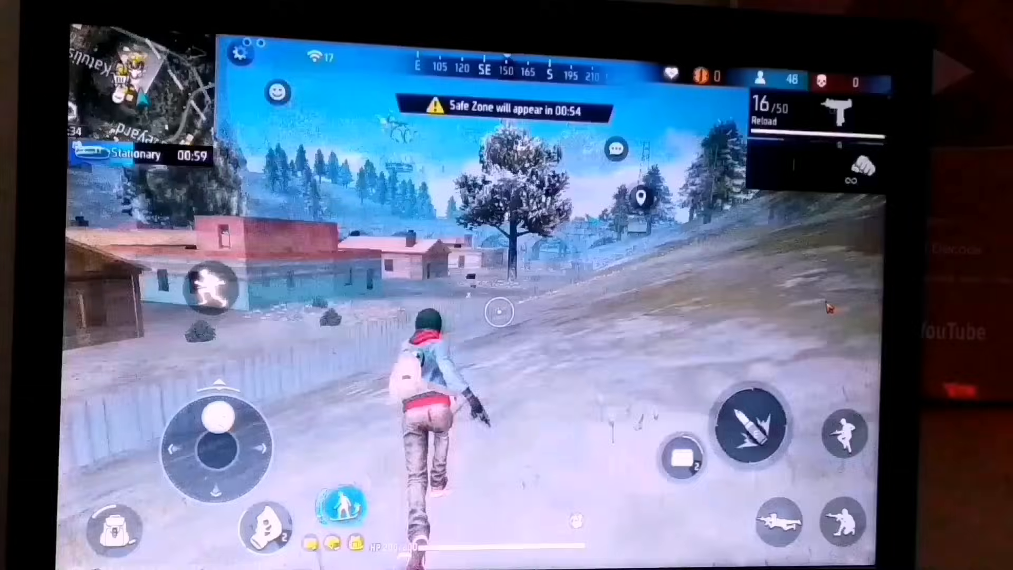
- Expand the TECH Decode channel's full description and follow its Website link to the blog
left_click_drag(219, 432, 243, 420)
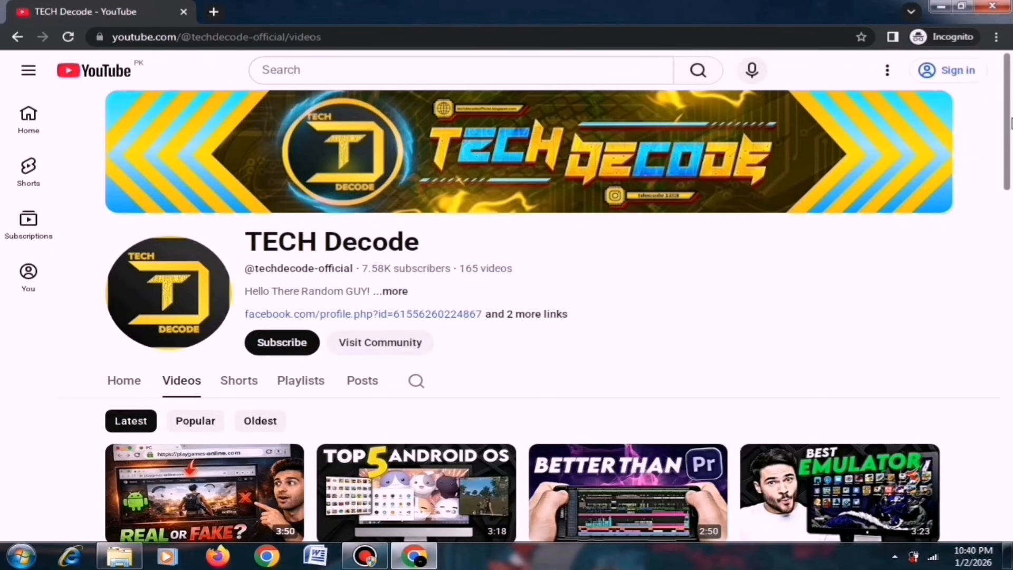
scroll("down", 3)
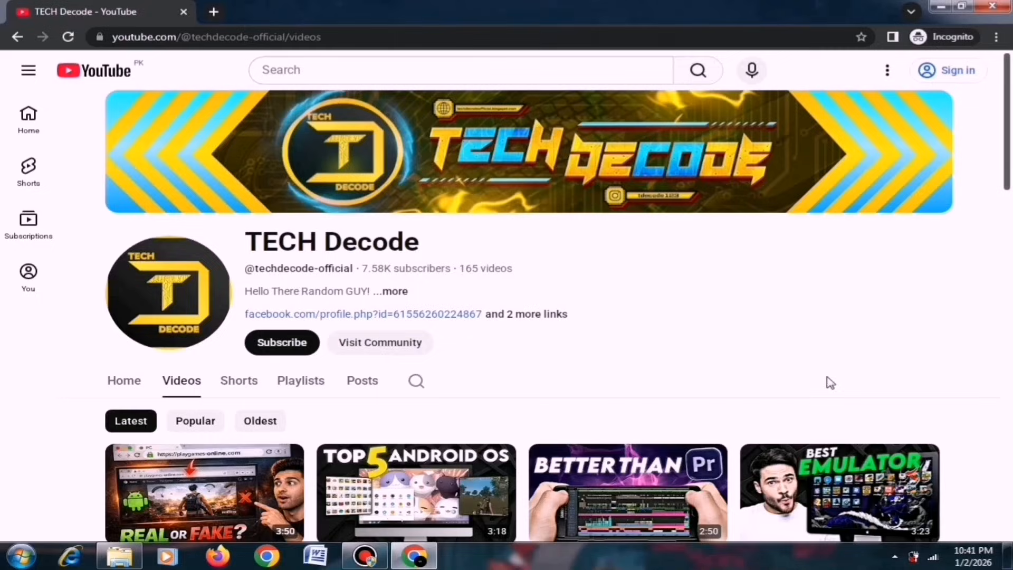
mouse_move(394, 300)
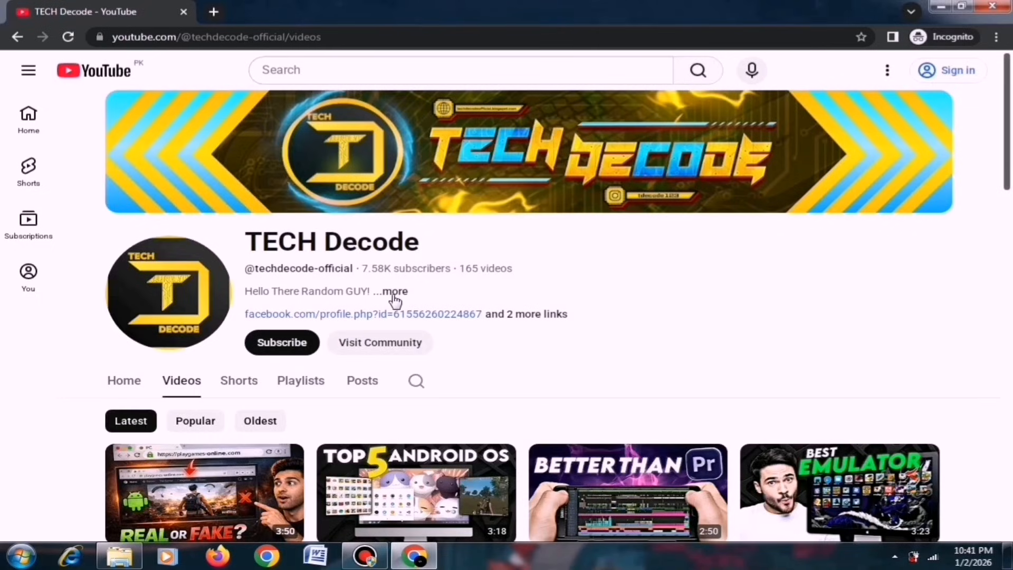
left_click(391, 291)
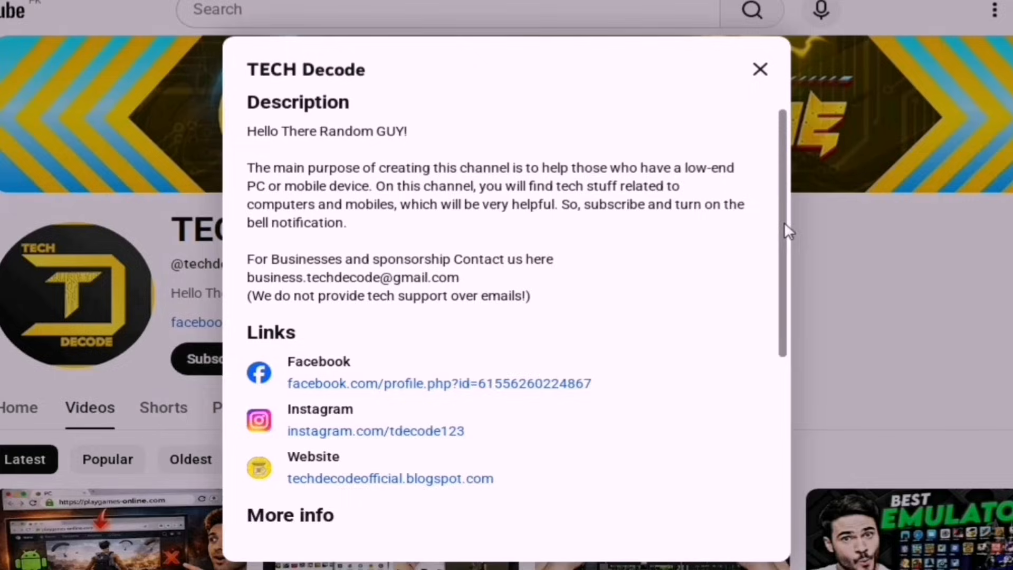
scroll("down", 3)
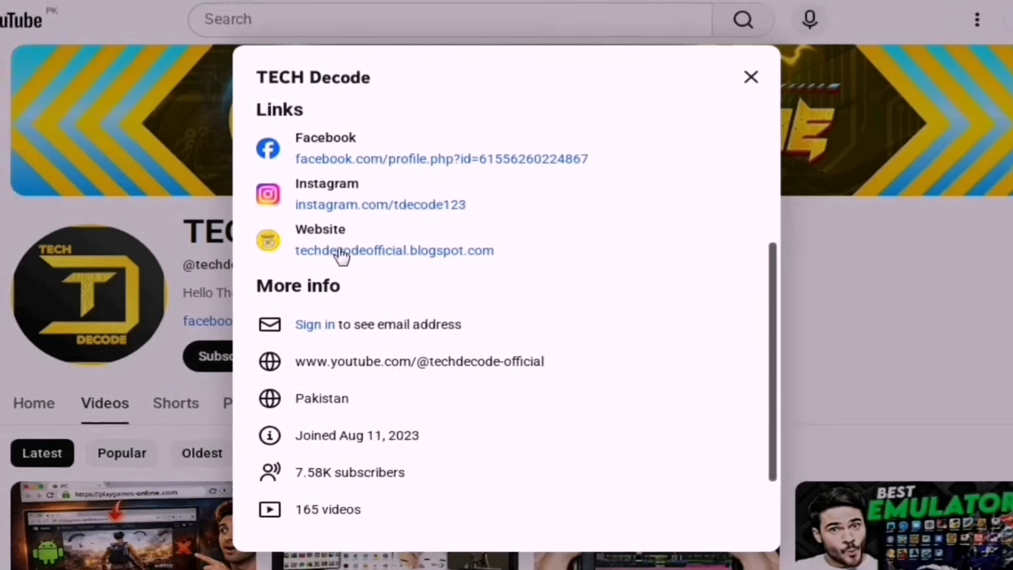
left_click(394, 251)
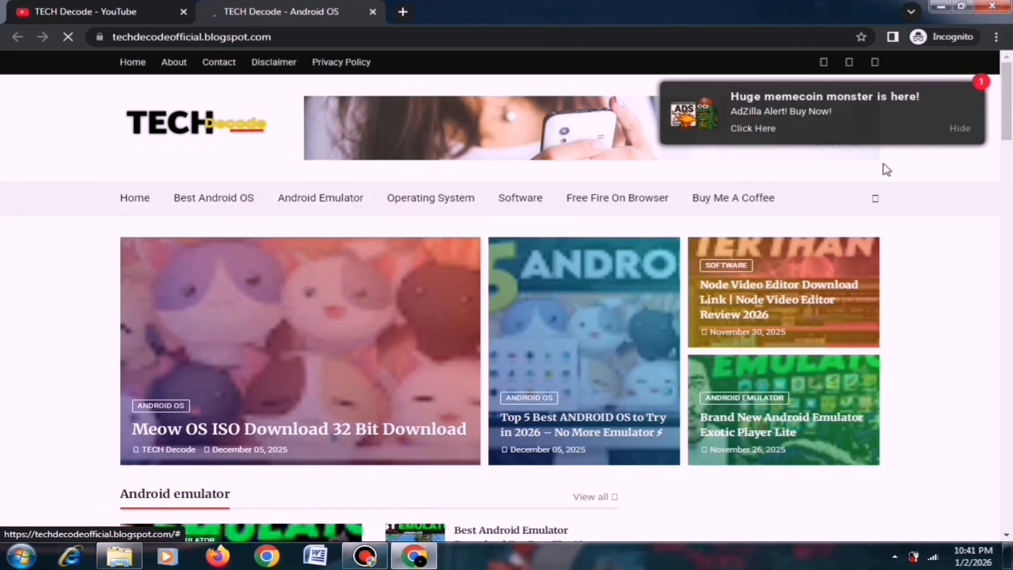
scroll("down", 3)
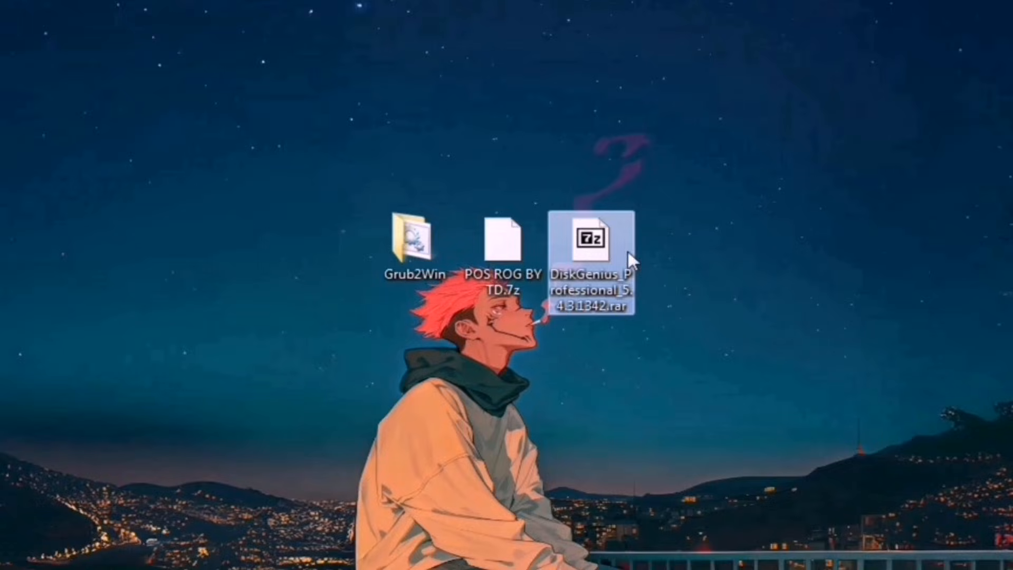
mouse_move(655, 247)
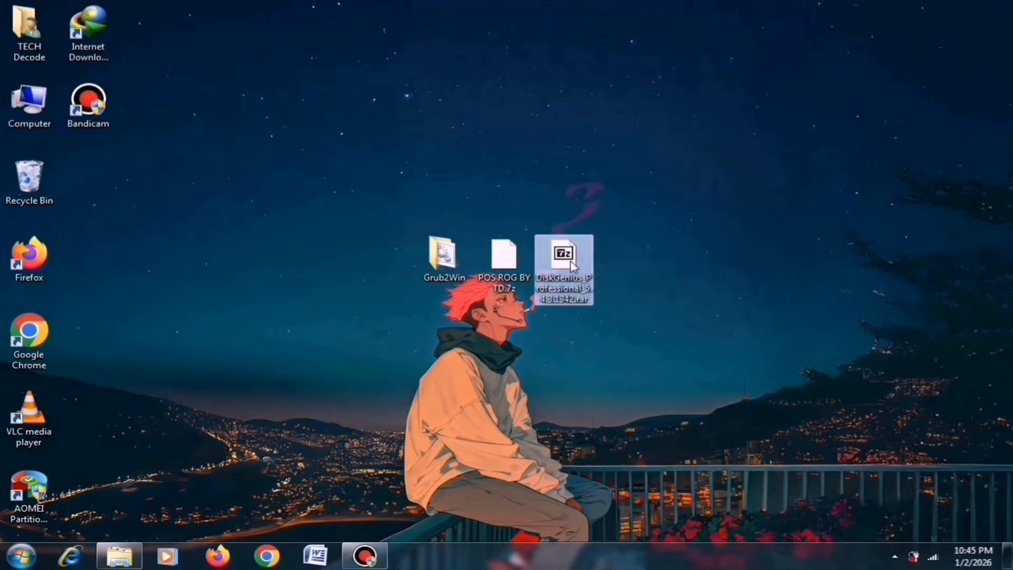
- Extract the DiskGenius archive and run DGEngSetup5431342.exe with English as the setup language
right_click(563, 252)
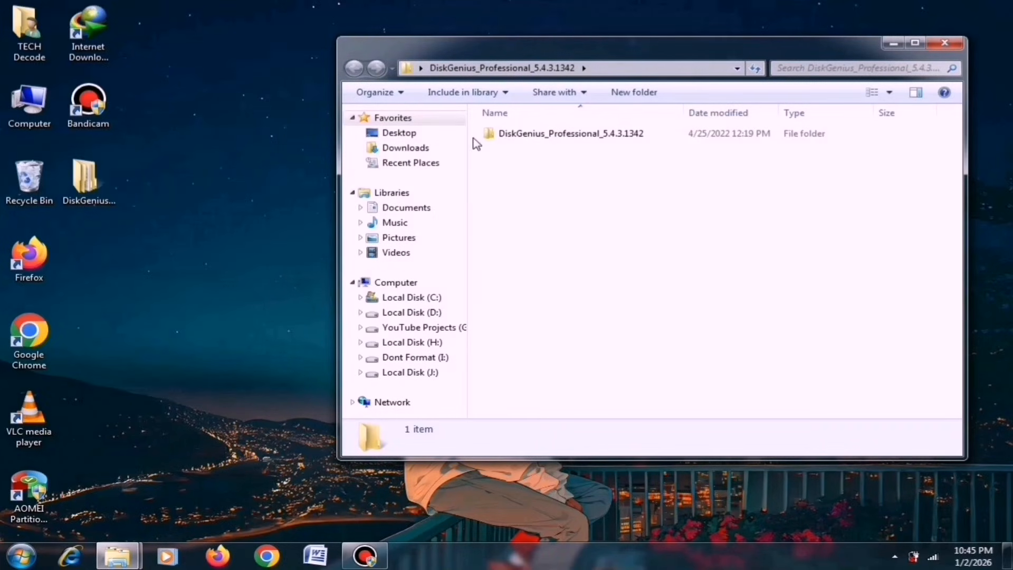
double_click(571, 133)
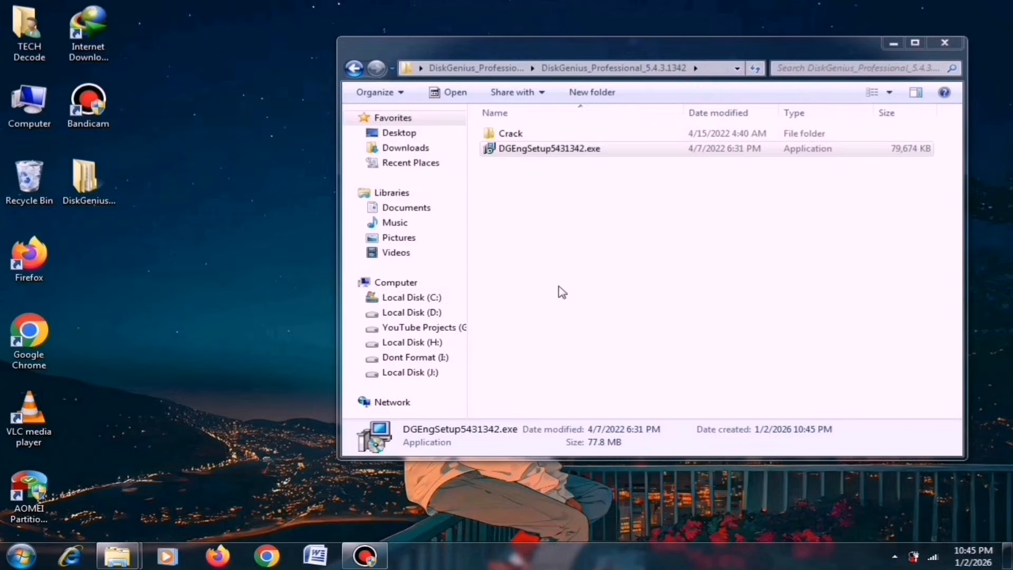
double_click(549, 147)
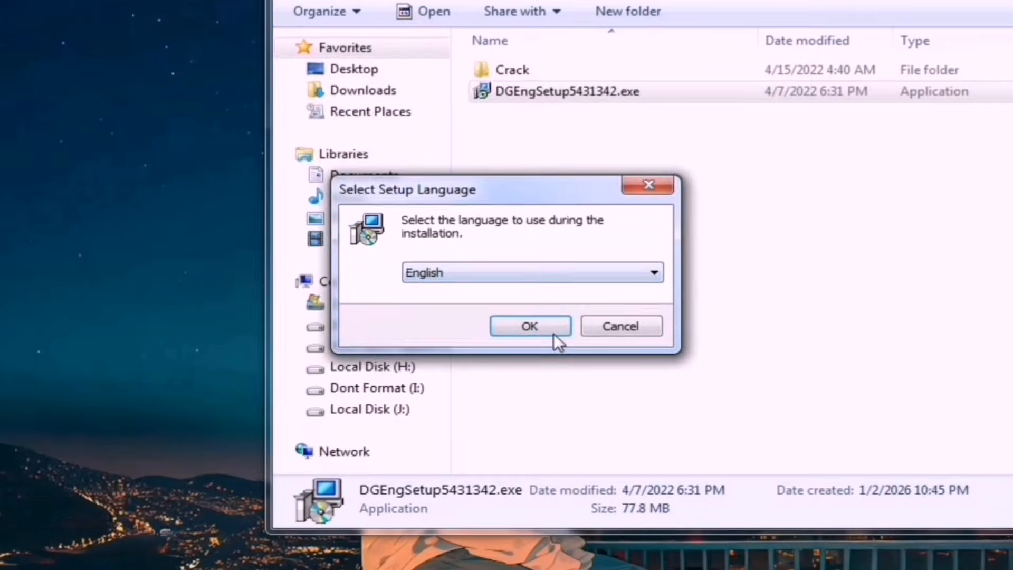
left_click(530, 325)
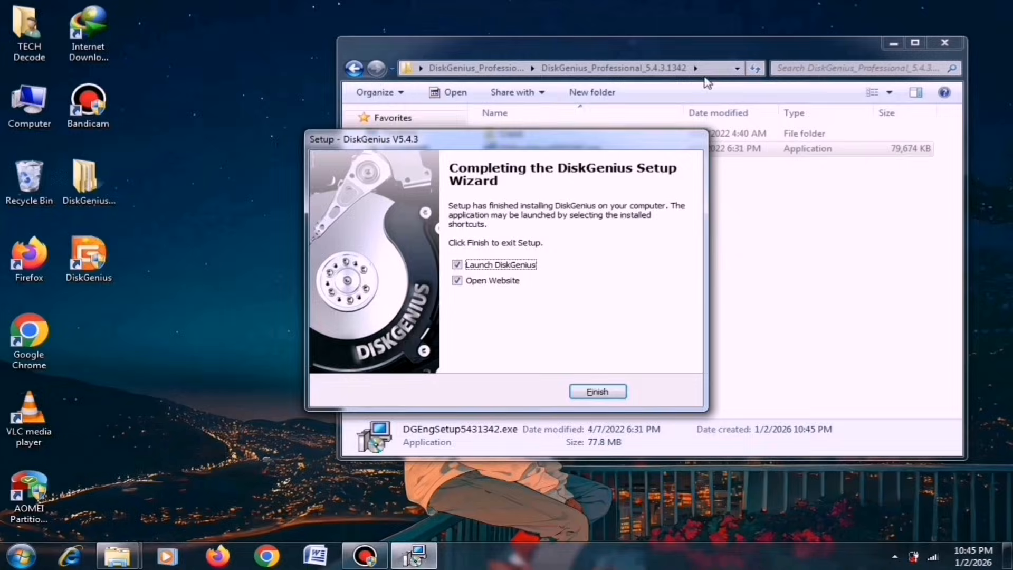
- Finish the DiskGenius setup and copy the three files in the Crack x86 folder
left_click(596, 392)
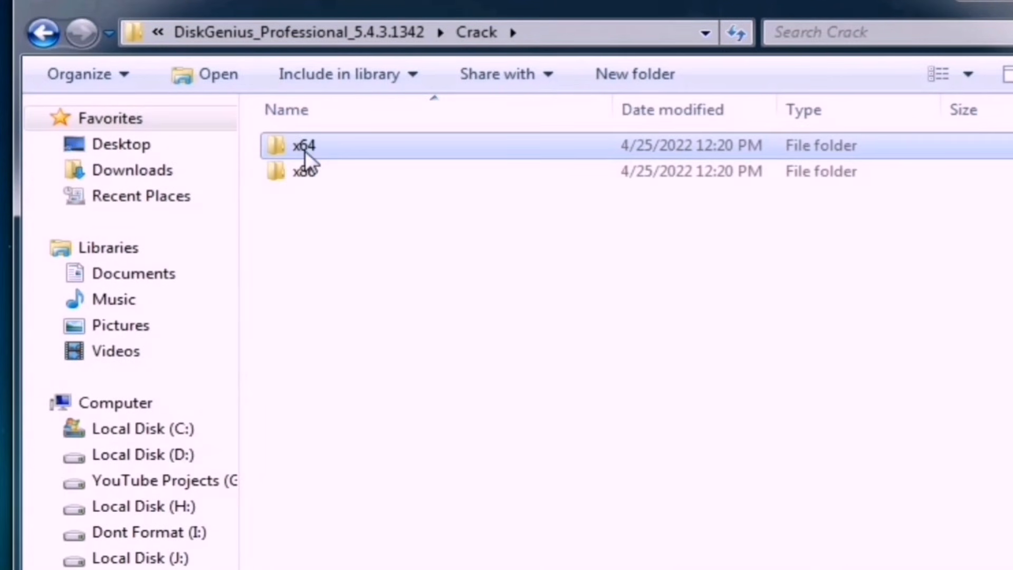
left_click(304, 170)
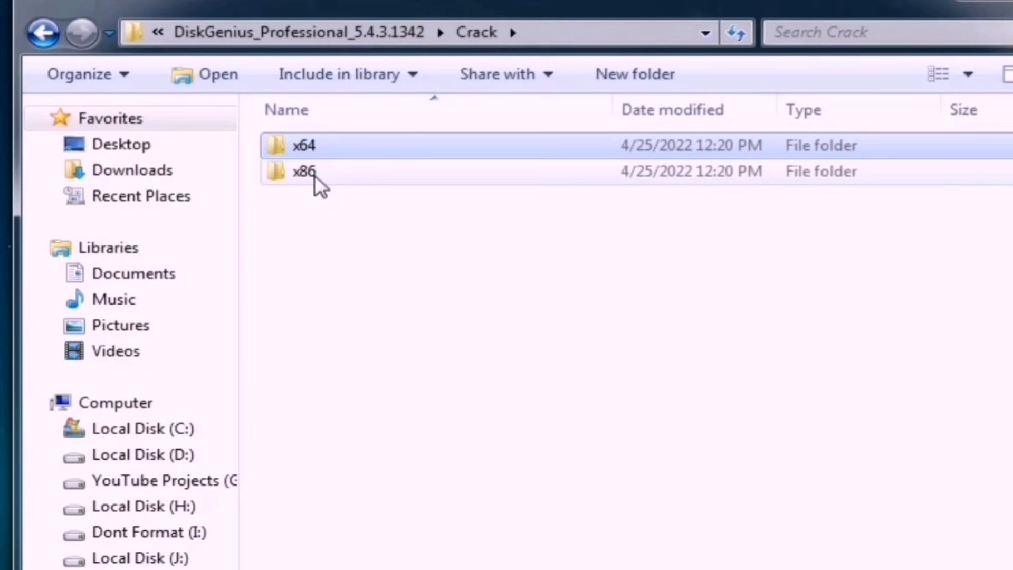
double_click(304, 170)
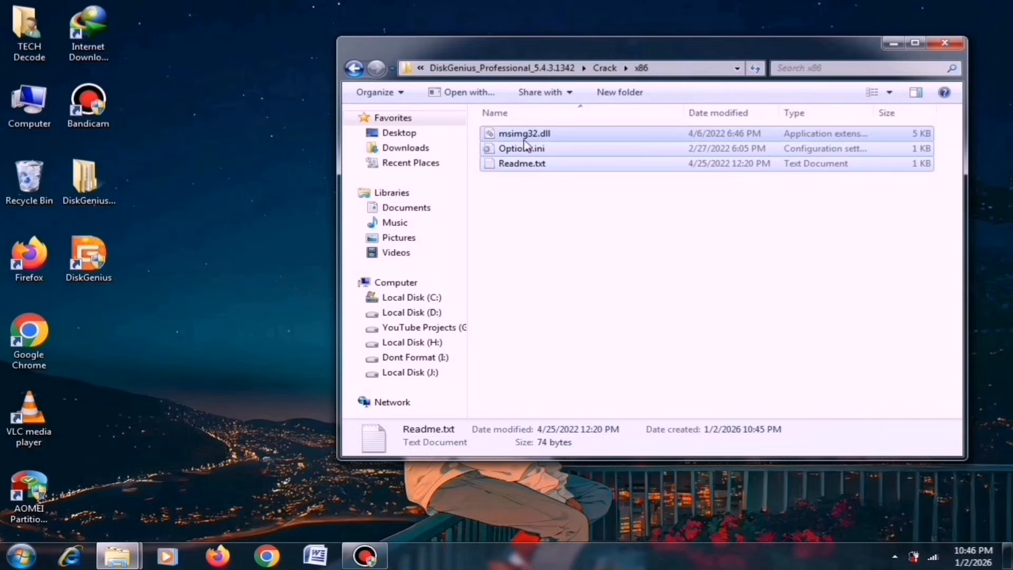
right_click(523, 147)
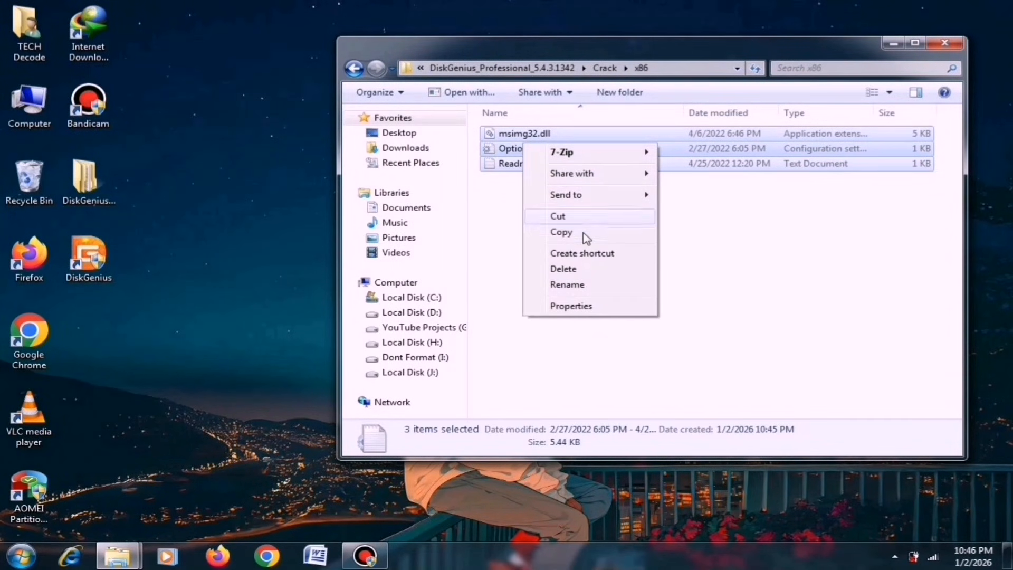
right_click(88, 259)
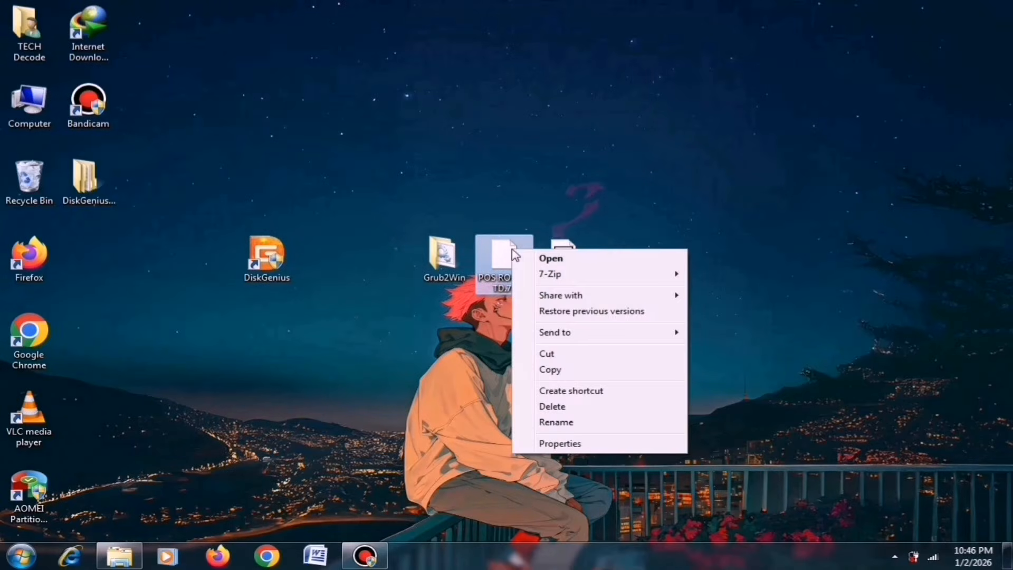
mouse_move(550, 273)
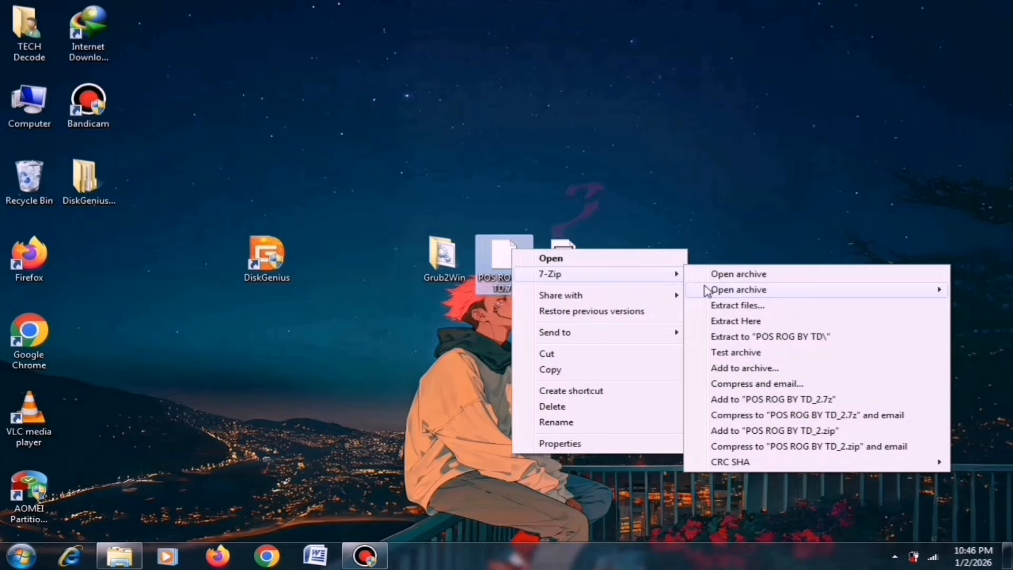
- Extract POS ROG BY TD.7z to a desktop folder with 7-Zip and launch DiskGenius
left_click(737, 305)
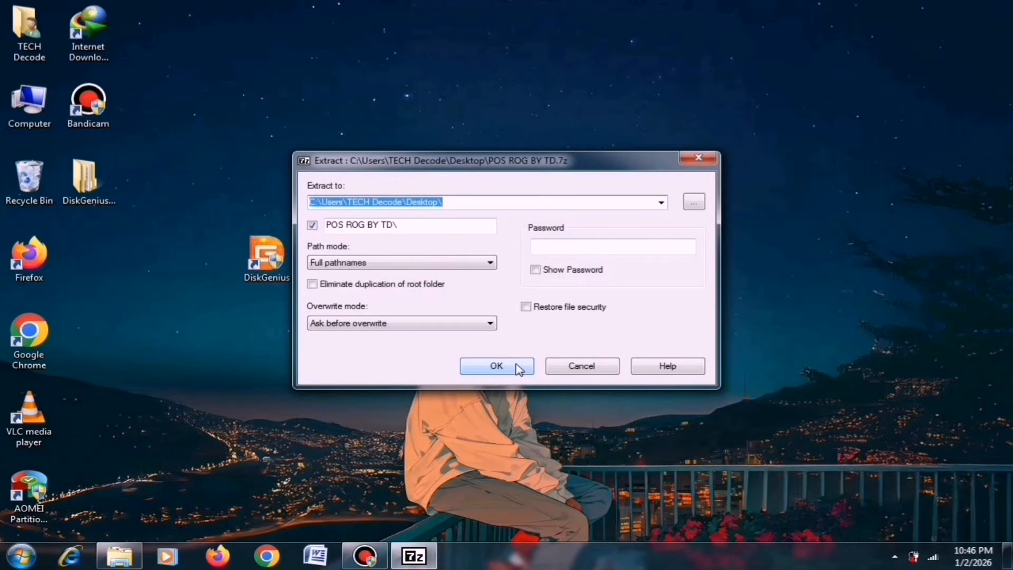
left_click(495, 366)
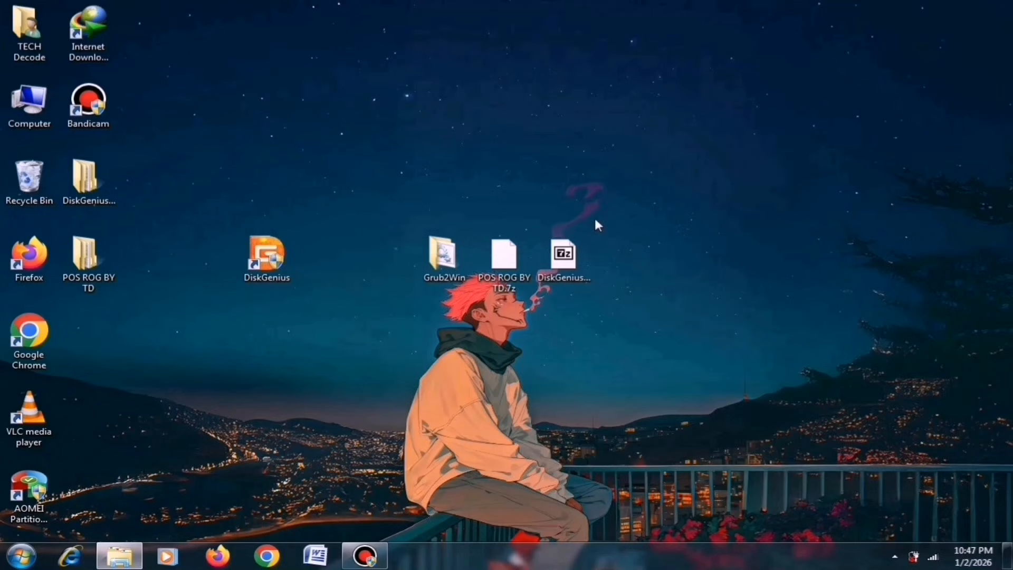
double_click(266, 255)
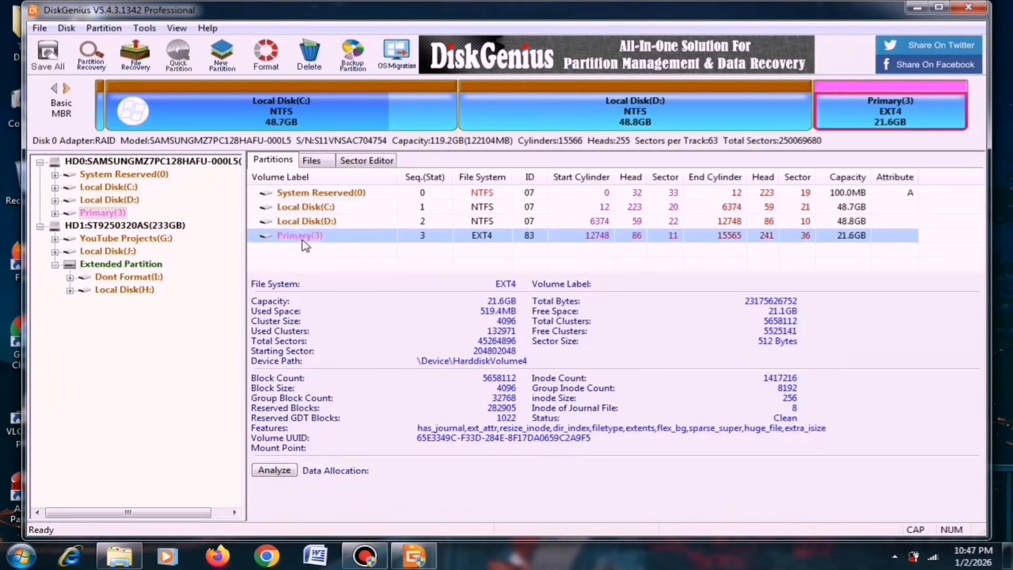
- Check the C: and D: partitions, then format Primary(3) as Ext4 and select it
left_click(305, 207)
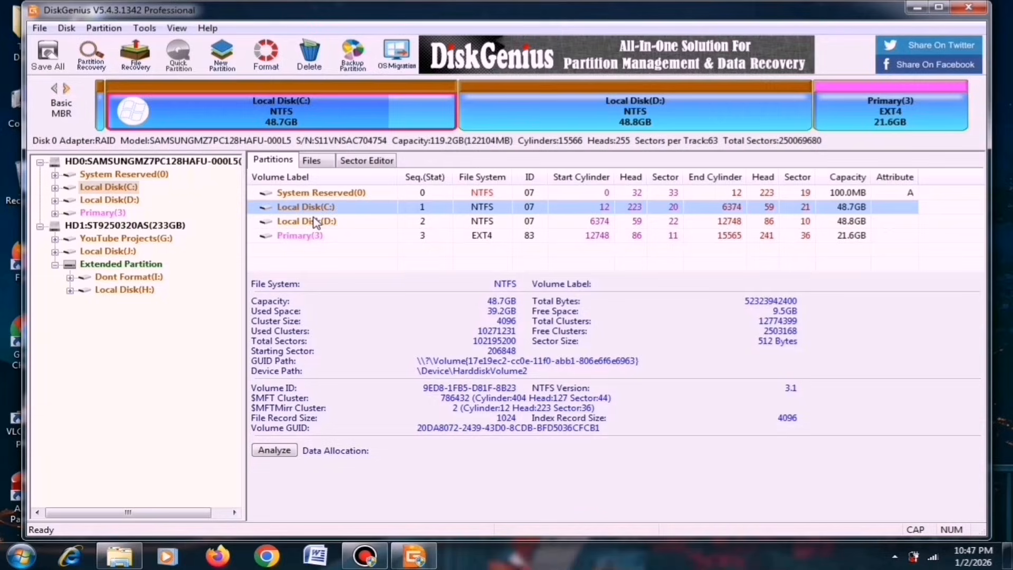
left_click(299, 235)
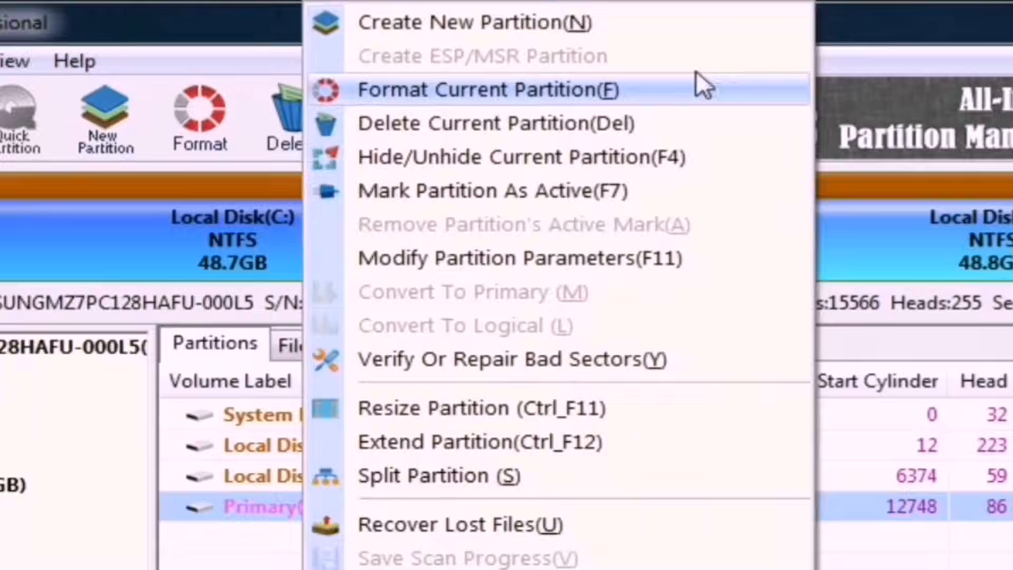
left_click(488, 89)
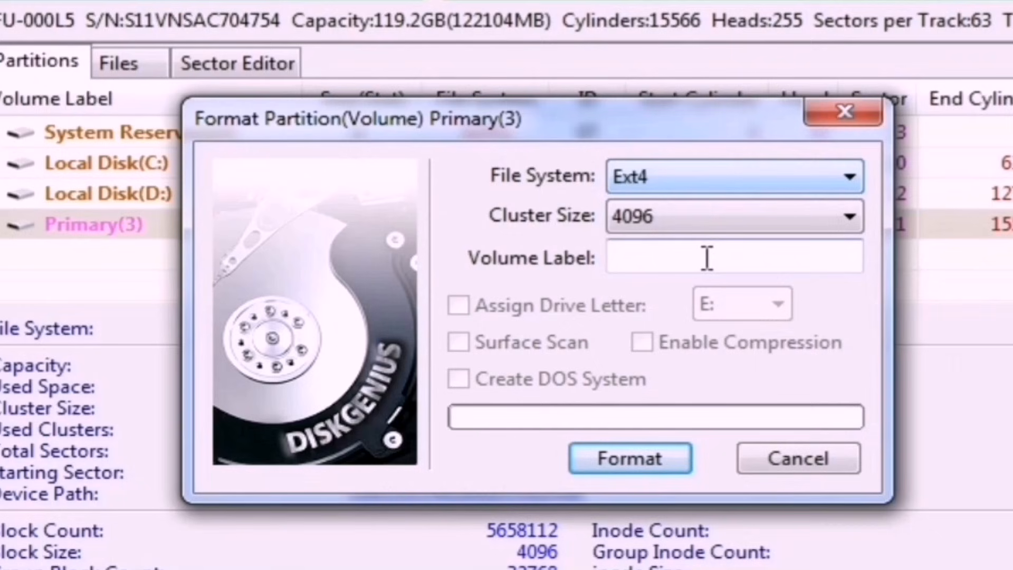
left_click(628, 458)
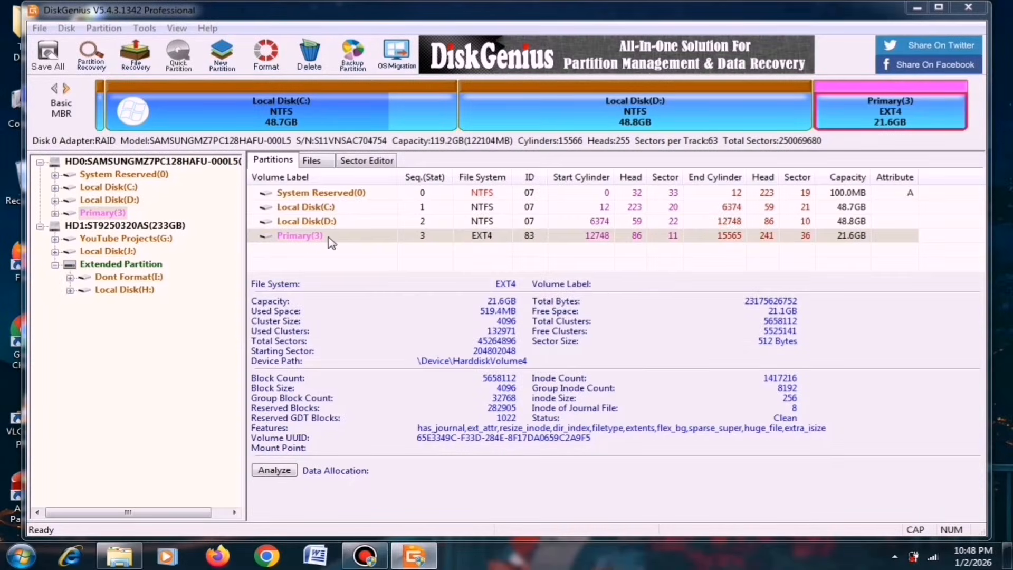
left_click(310, 160)
type("posrog")
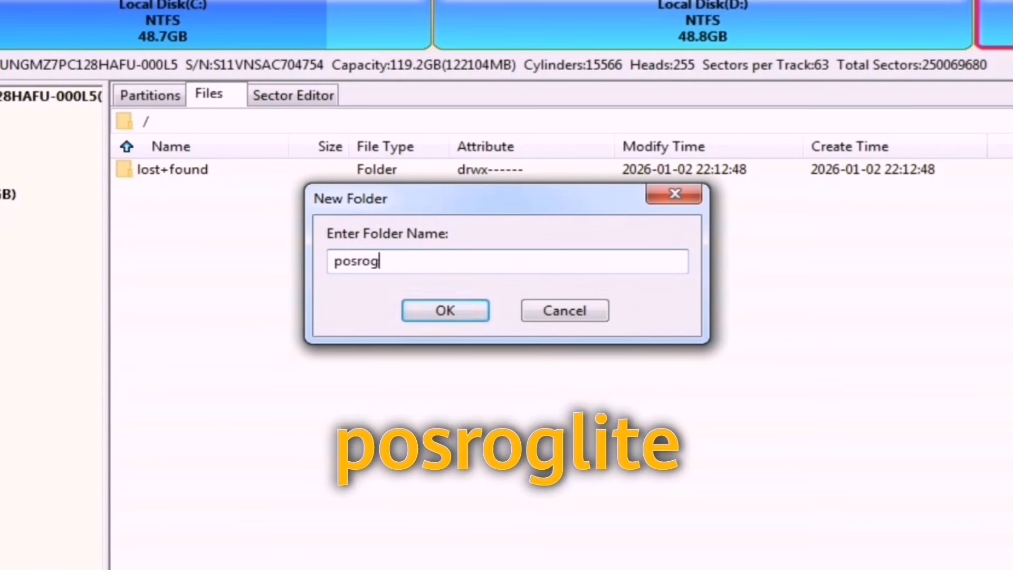
- Create the posroglite folder on Primary(3) and copy the eight OS files (2.4GB) into it
left_click(444, 310)
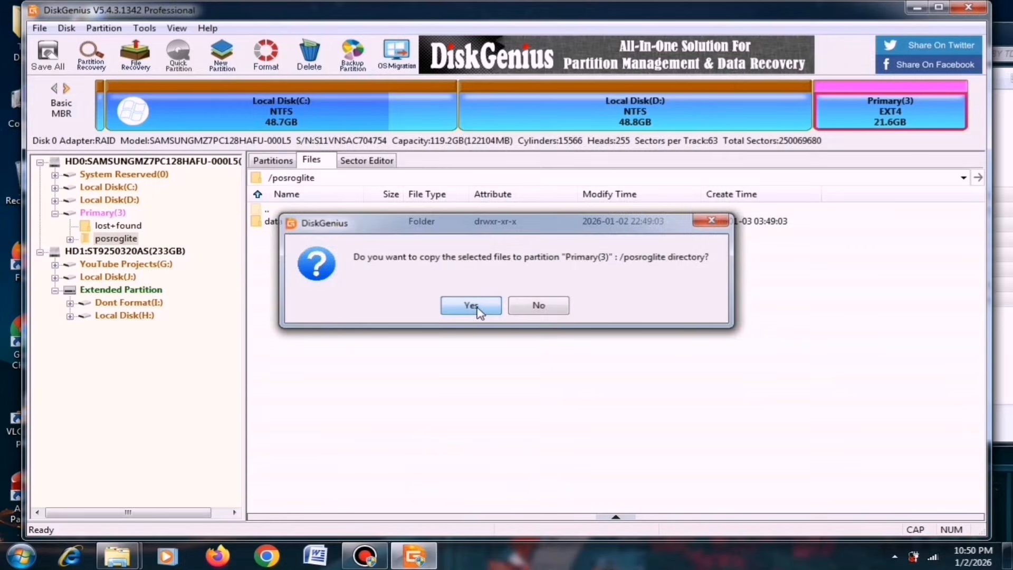
left_click(470, 305)
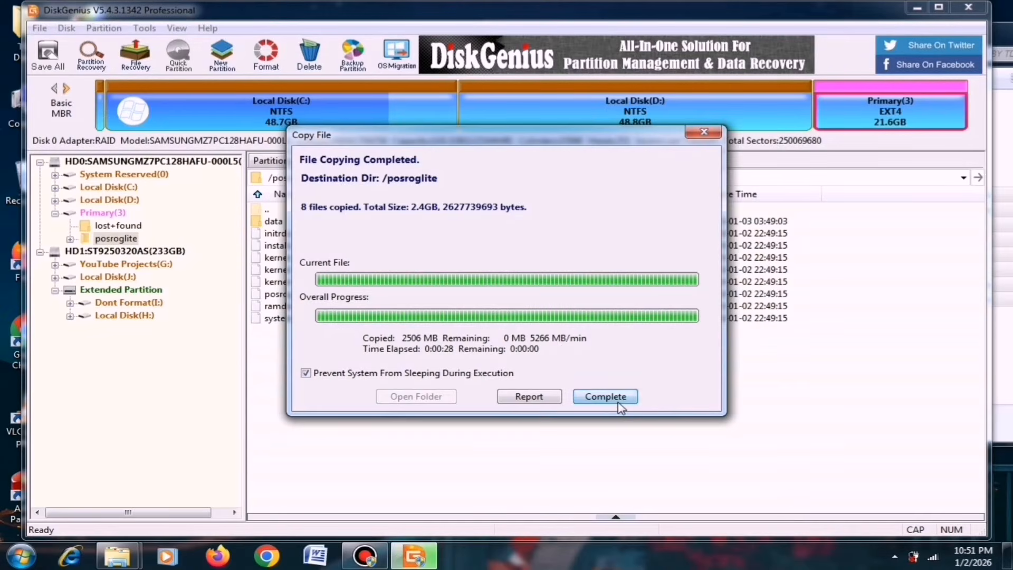
left_click(604, 396)
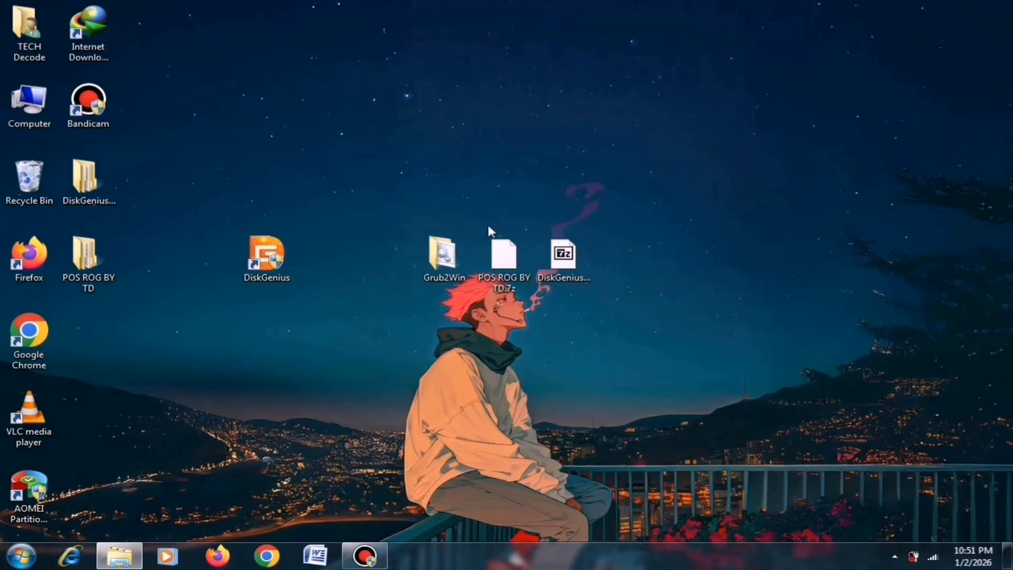
- Run Grub2Win's setup.bat to install it to drive C:, then close its window
double_click(442, 252)
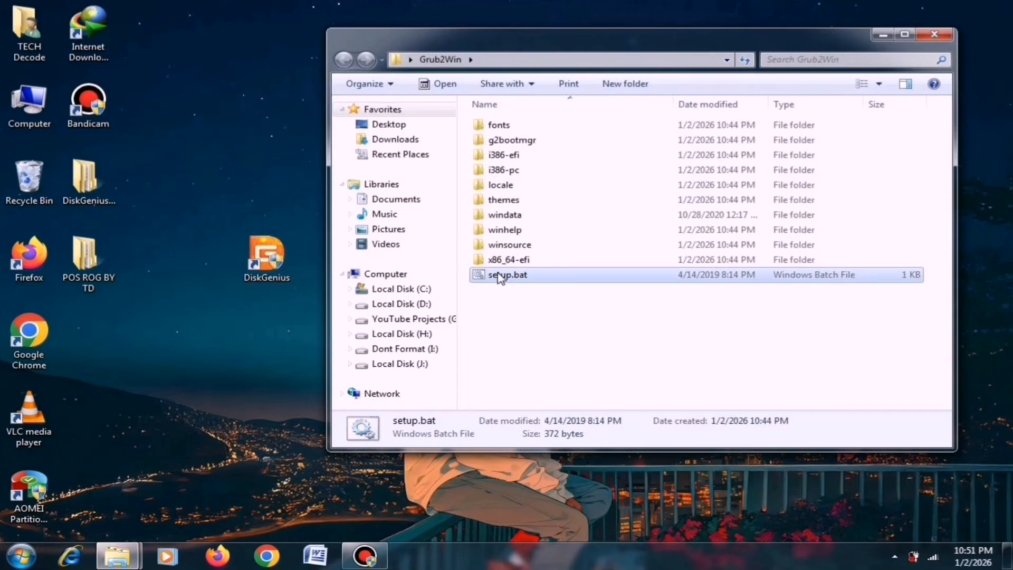
double_click(507, 275)
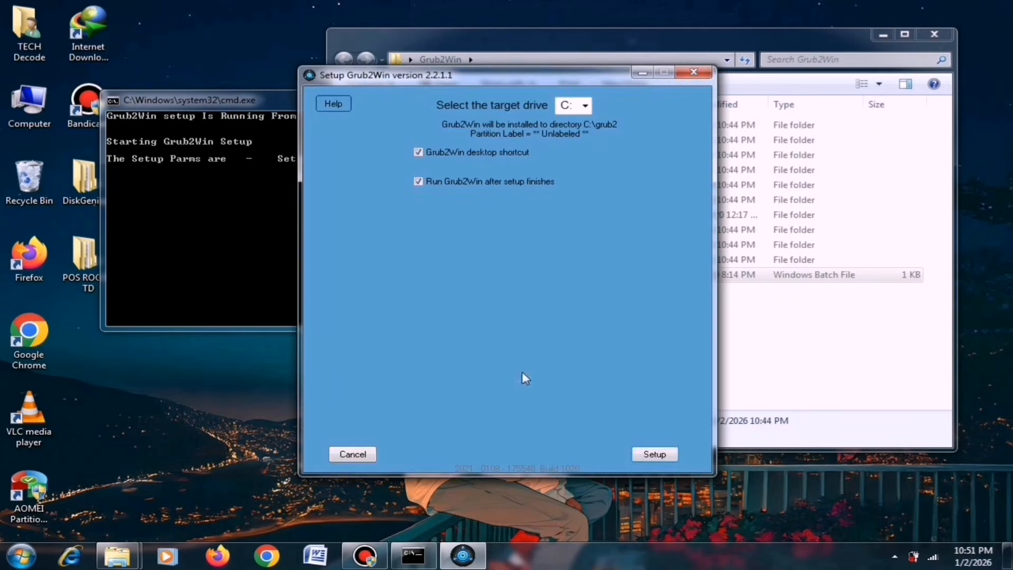
left_click(654, 454)
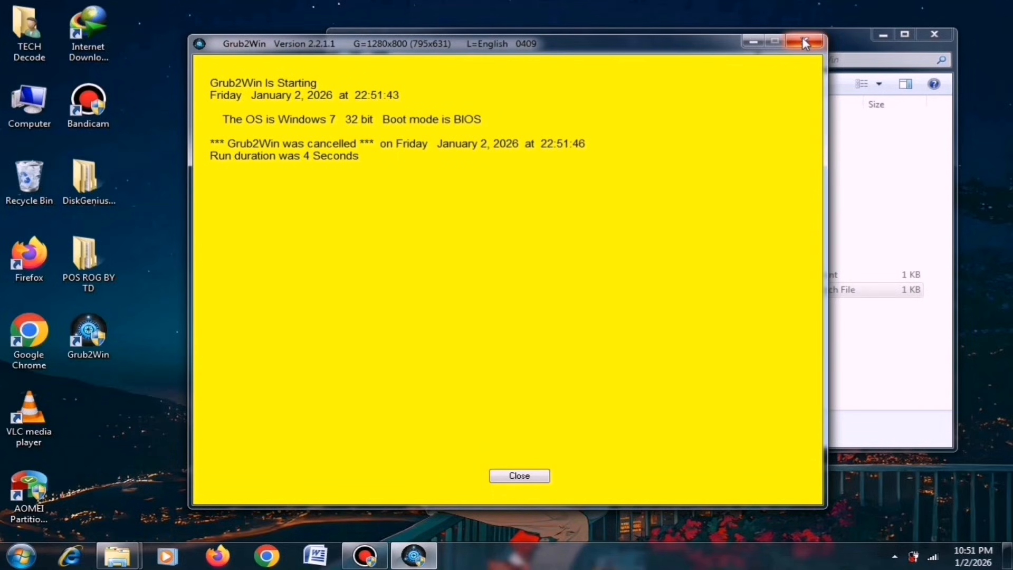
left_click(804, 42)
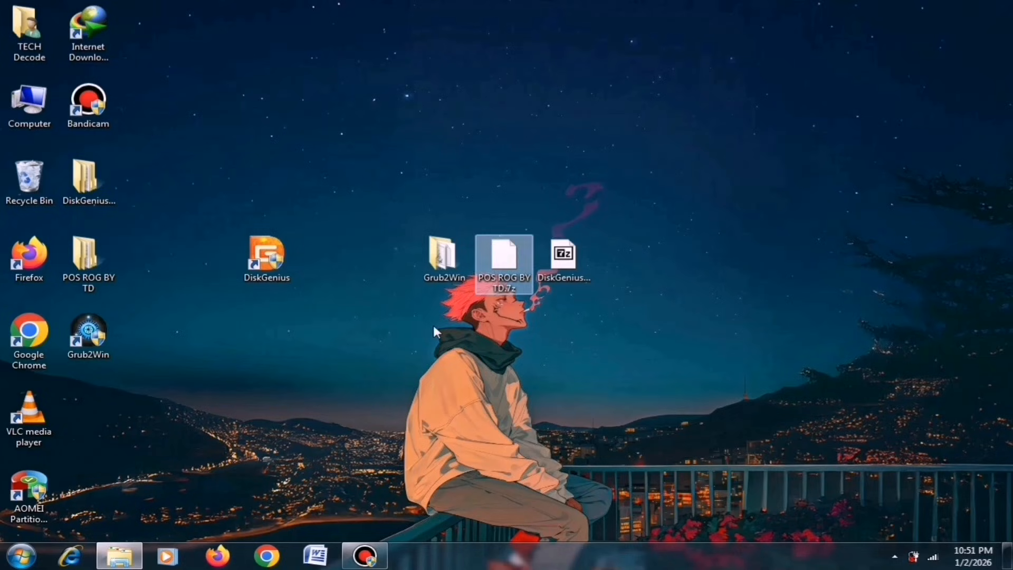
mouse_move(470, 444)
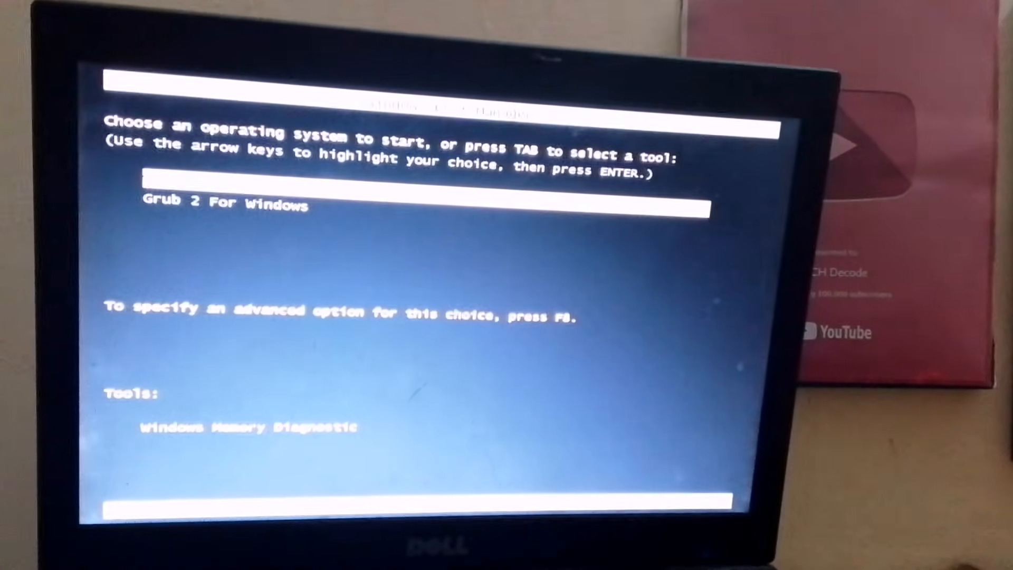
- Choose the Grub 2 For Windows entry in the GRUB boot menu
key("Up")
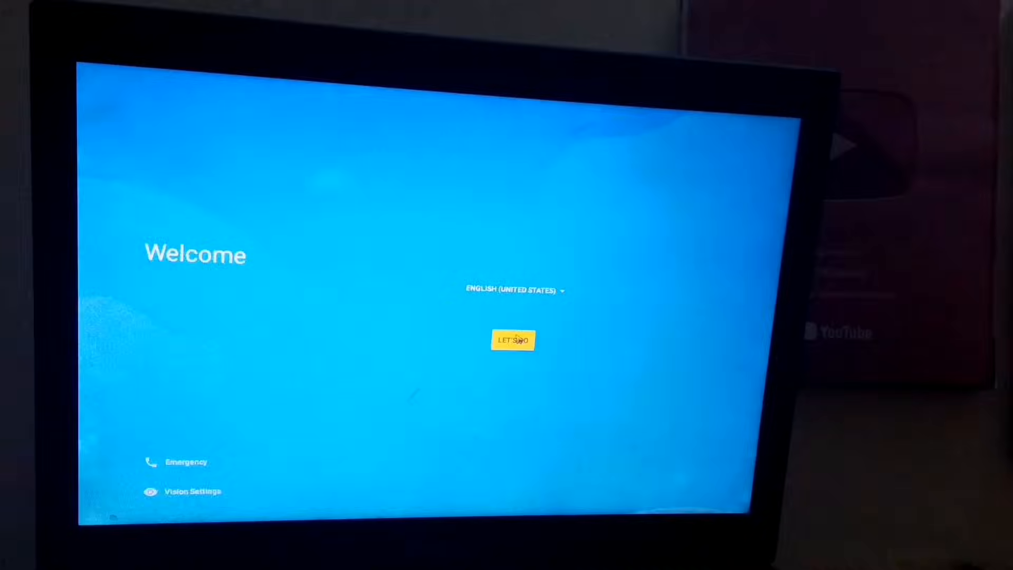
- Start first-run setup and enter 'business' in the Google Email or phone field
left_click(512, 339)
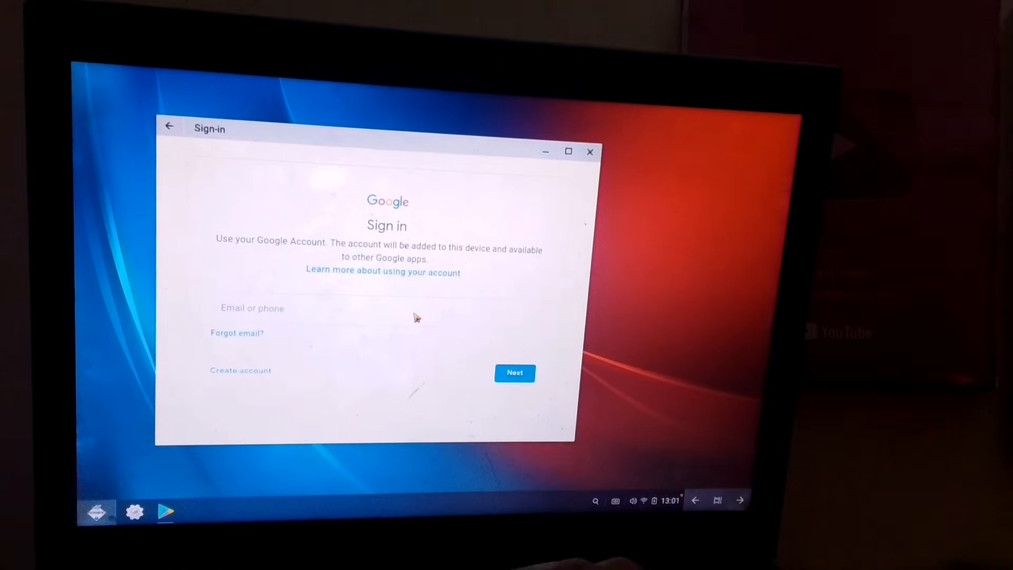
left_click(375, 308)
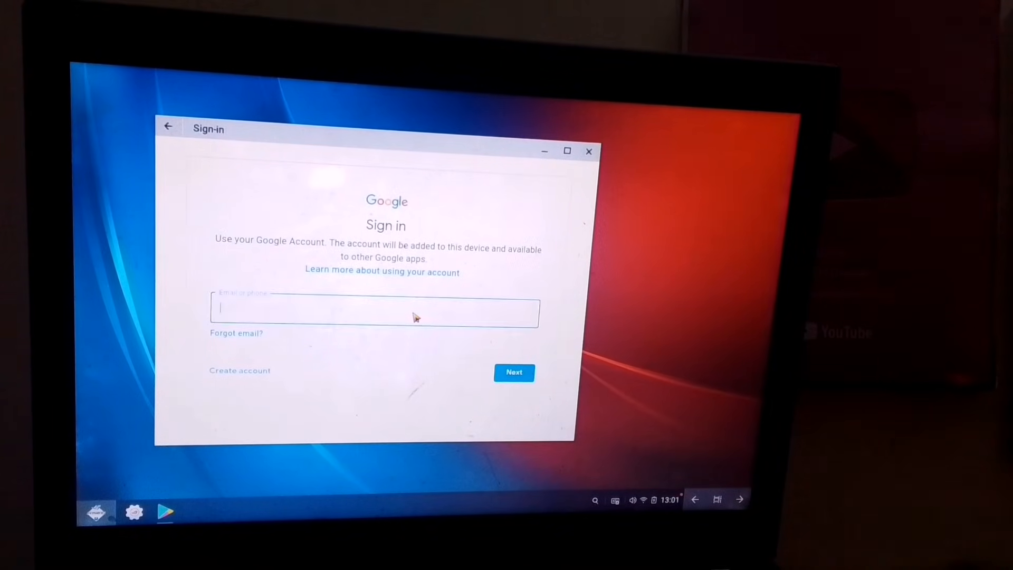
type("b")
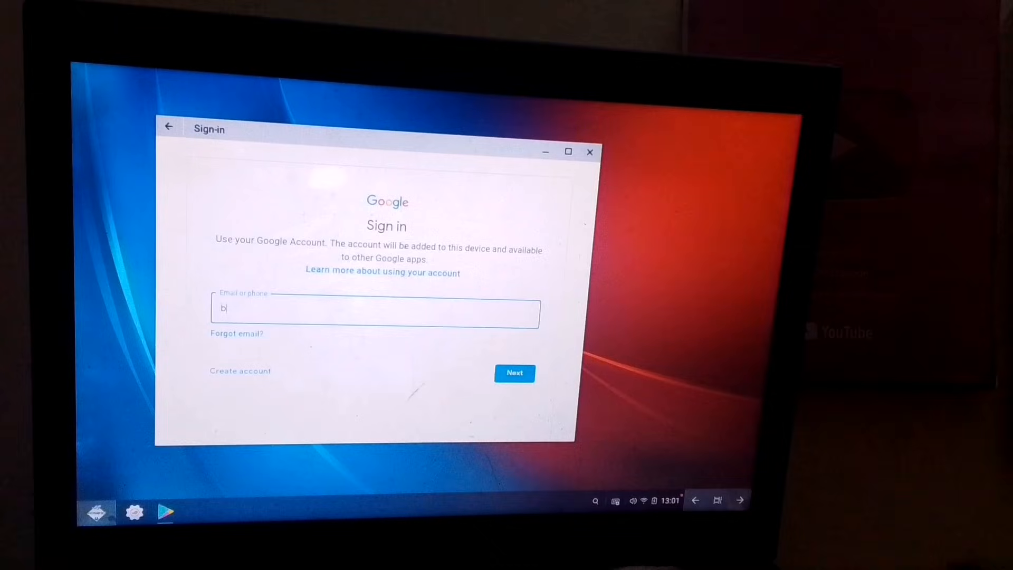
type("usiness")
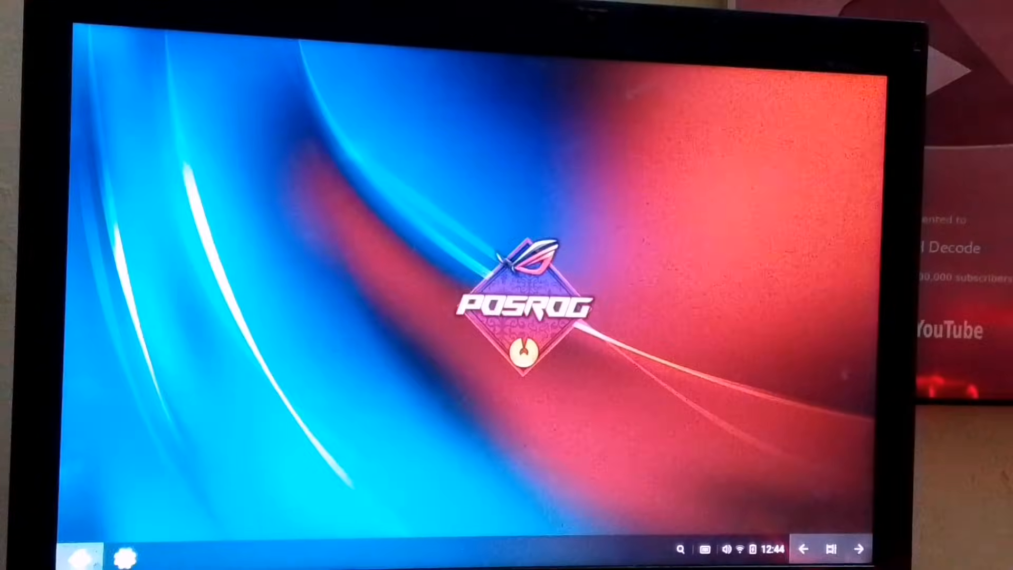
- Launch Free Fire from the Octopus game controller app via the start menu
left_click(83, 557)
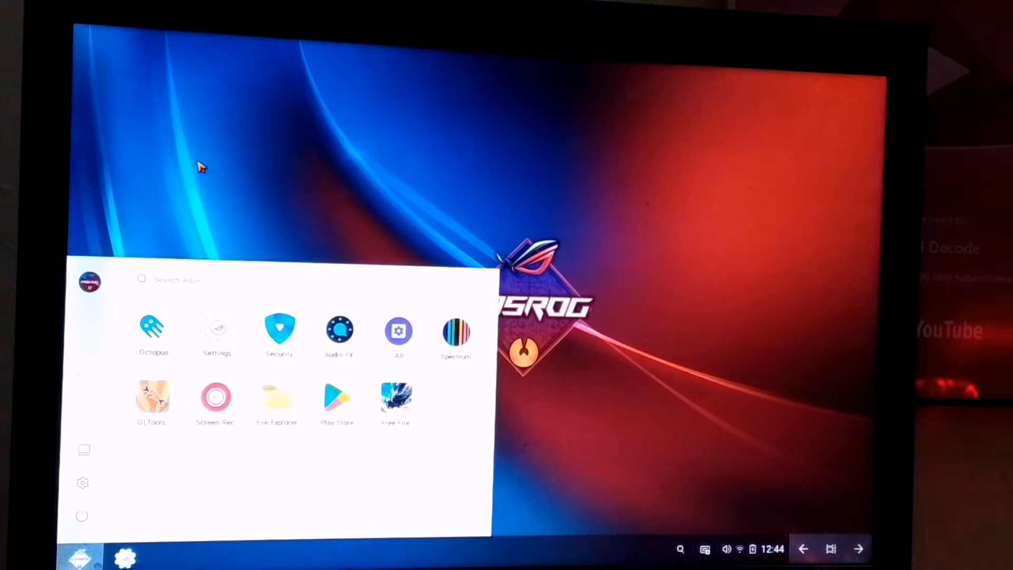
left_click(153, 329)
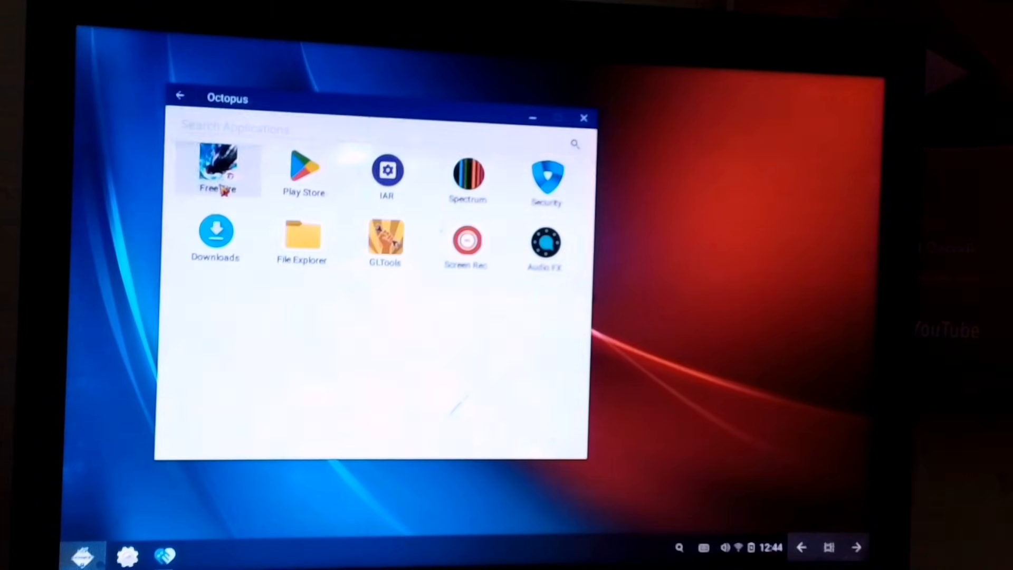
left_click(218, 169)
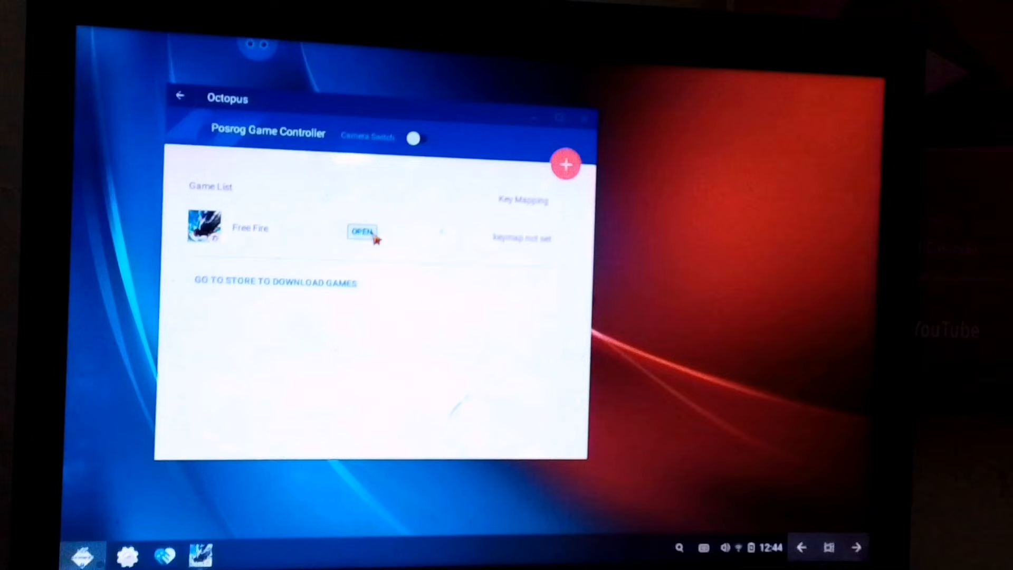
left_click(362, 232)
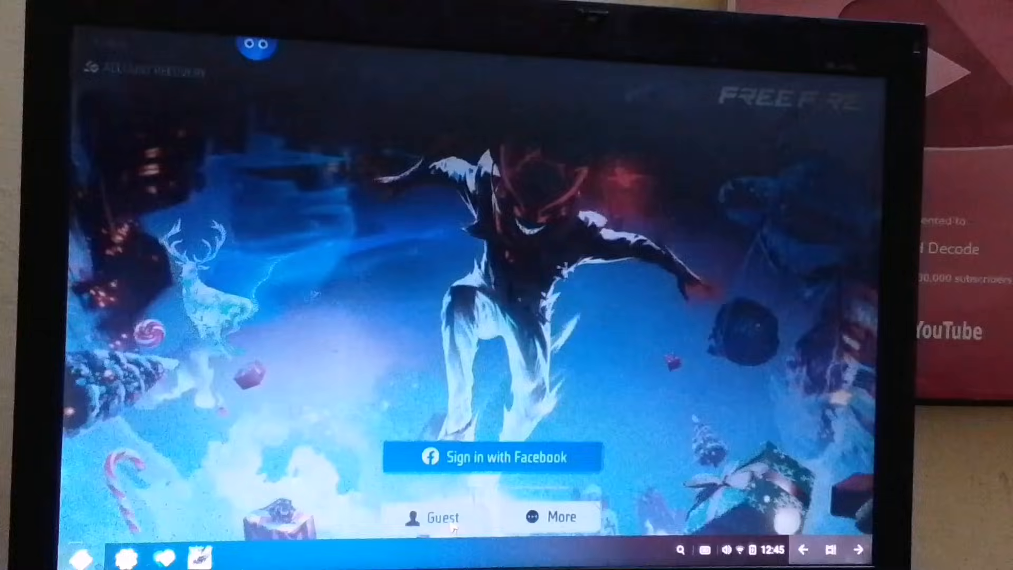
- Log into Free Fire as a guest and swing the camera across the snowy match map
left_click(438, 517)
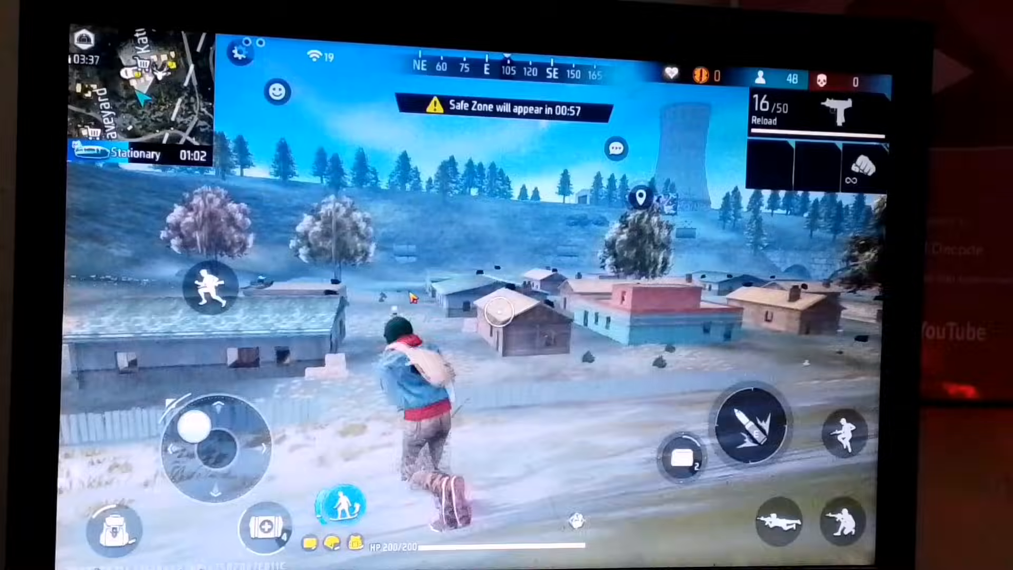
left_click_drag(216, 440, 222, 414)
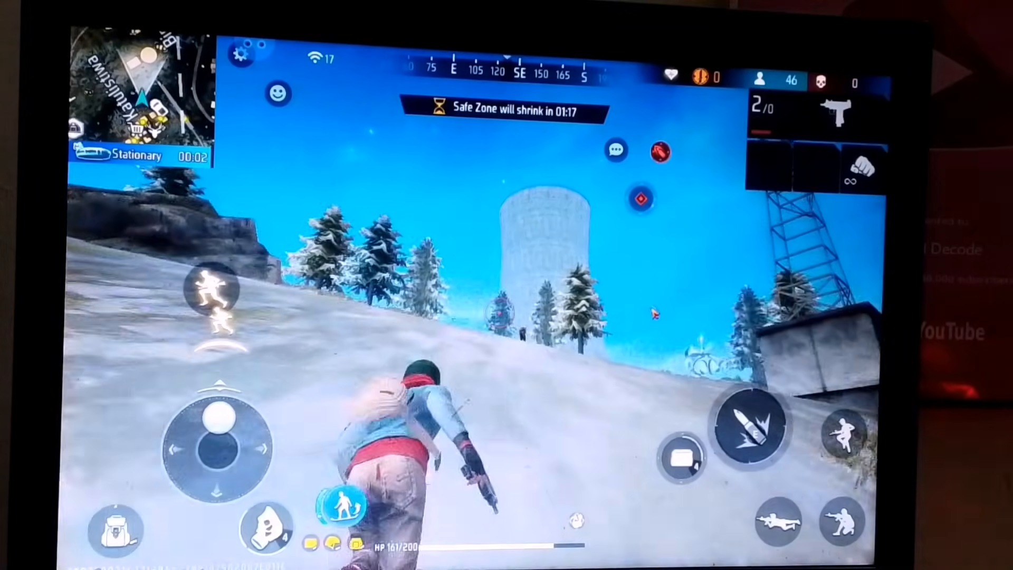